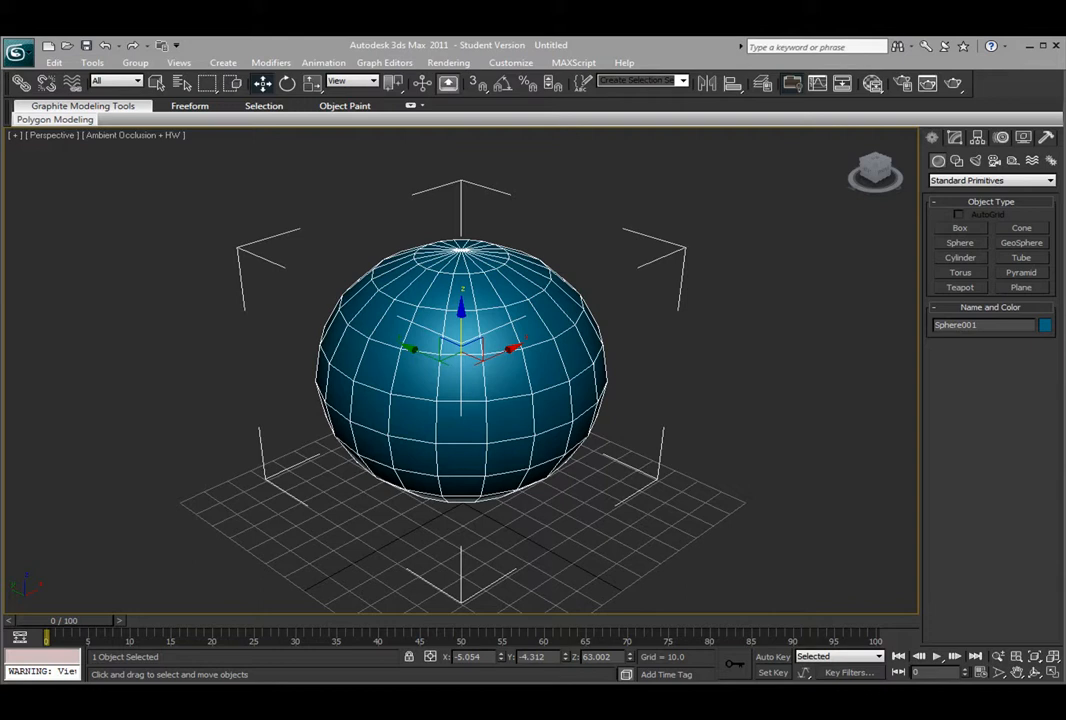
mouse_move(978, 444)
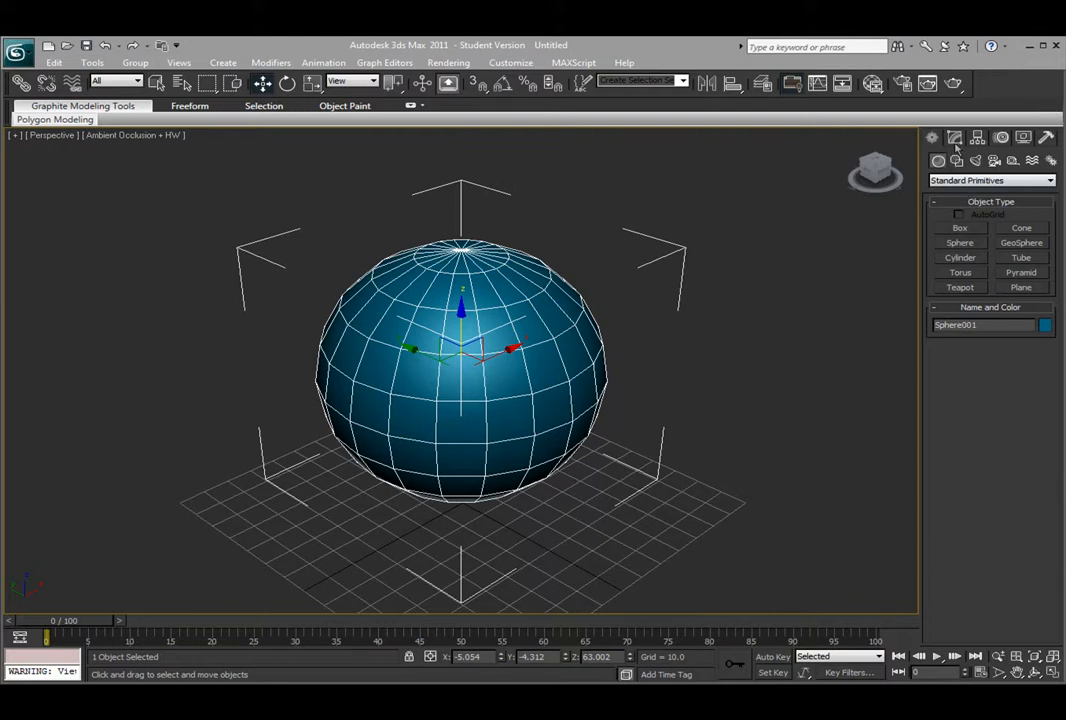
Show the selected sphere's radius and segment parameters in the Modify panel.
click(952, 136)
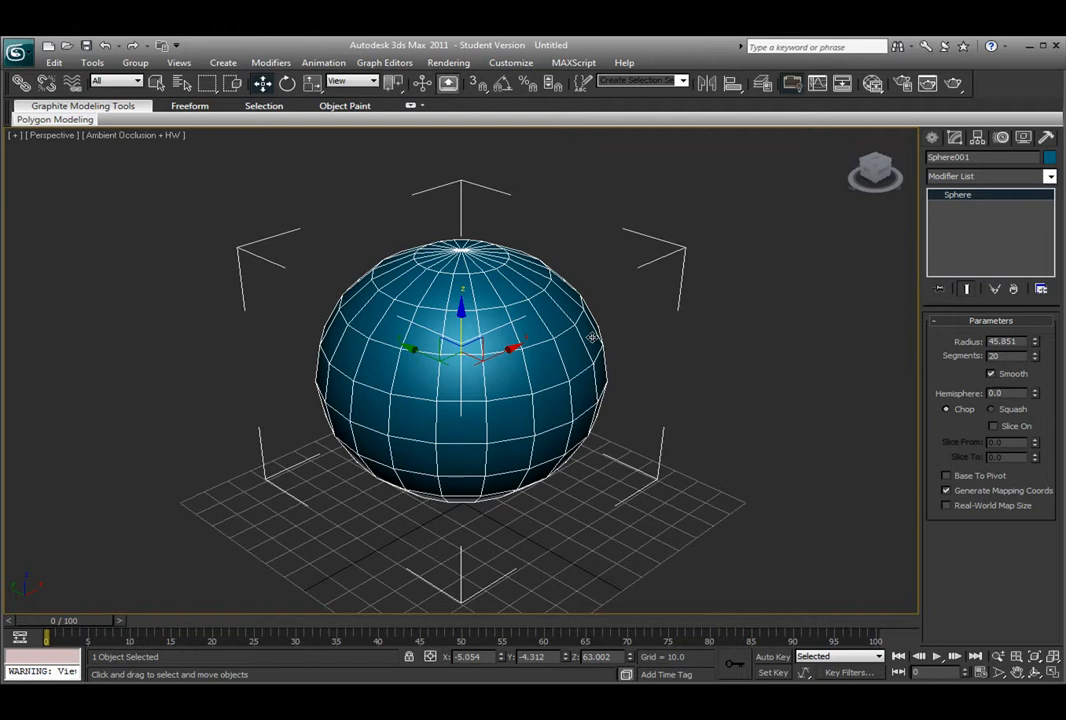
mouse_move(636, 272)
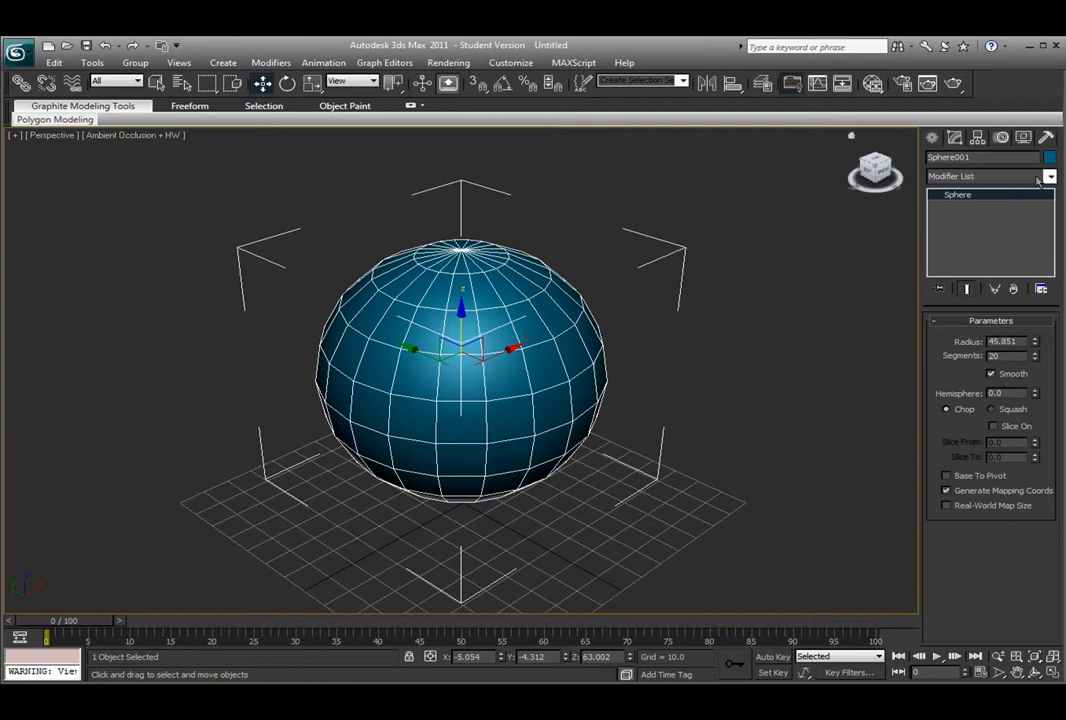
Add an Edit Poly modifier from the modifier list onto the sphere.
click(1048, 176)
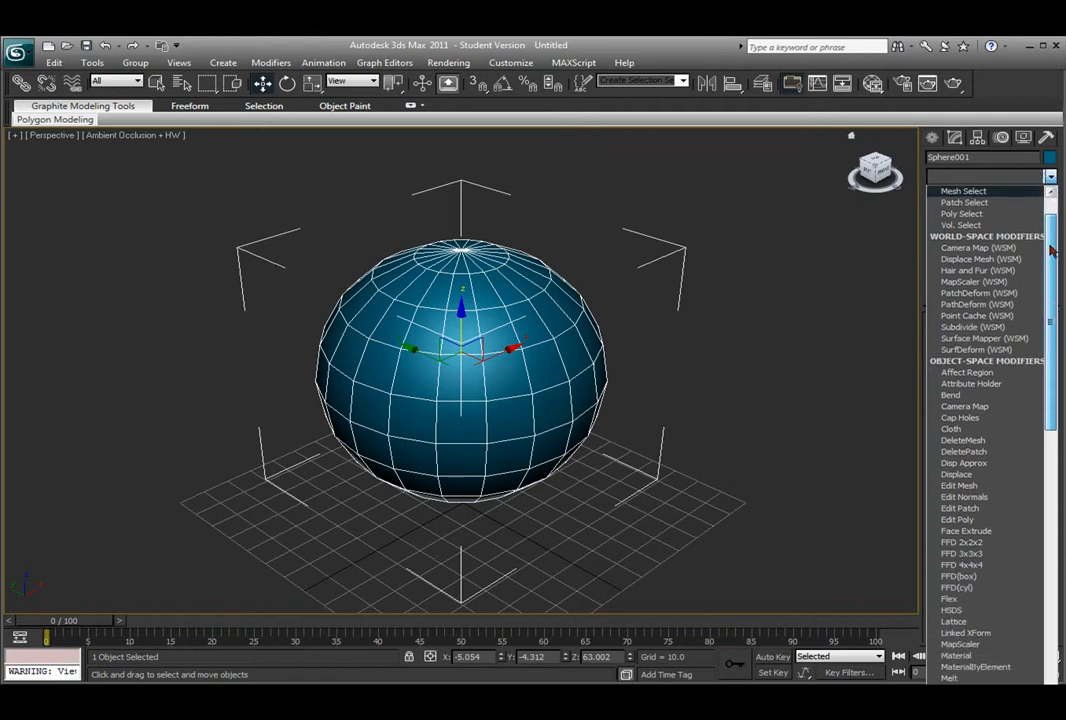
scroll(down, 3)
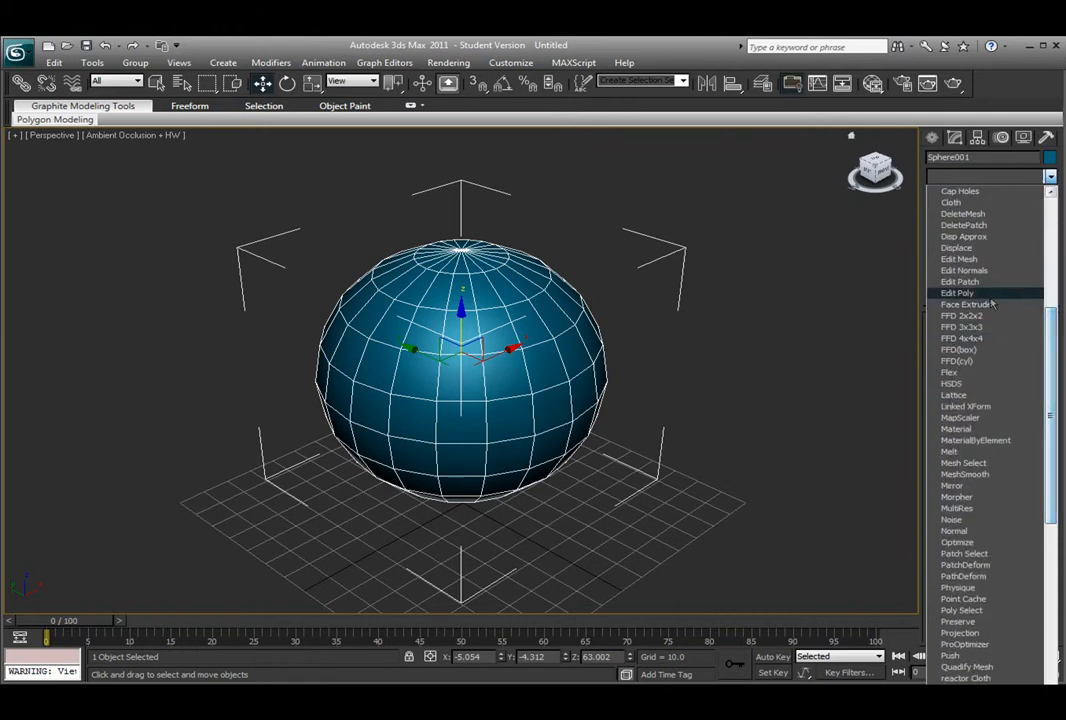
mouse_move(968, 296)
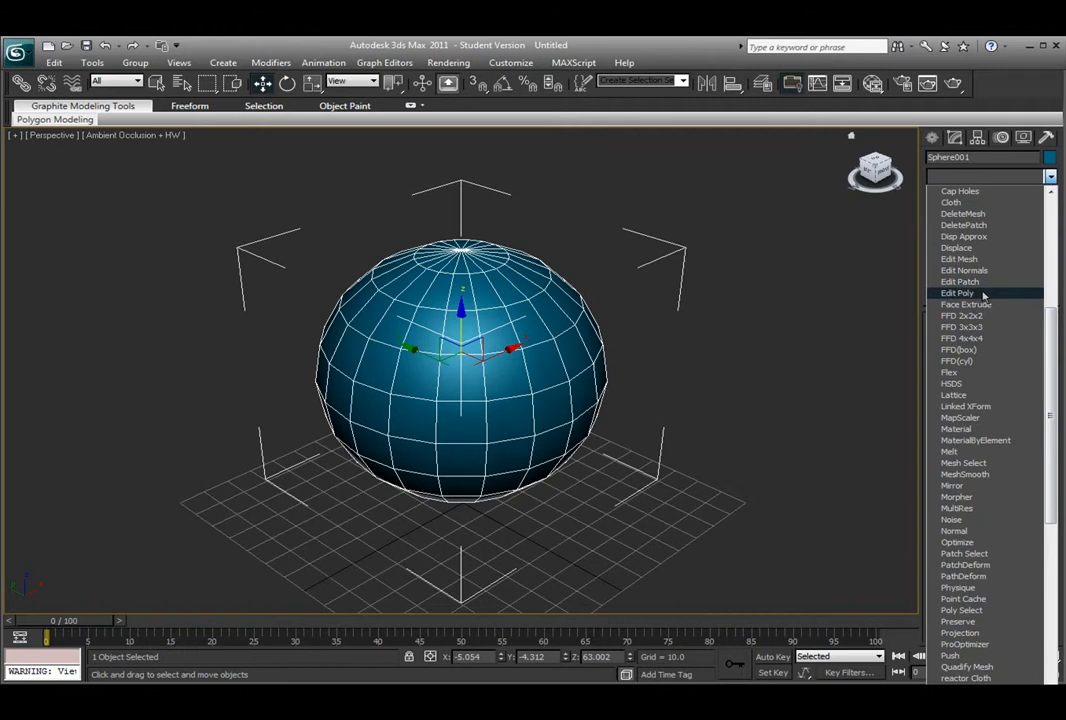
click(958, 292)
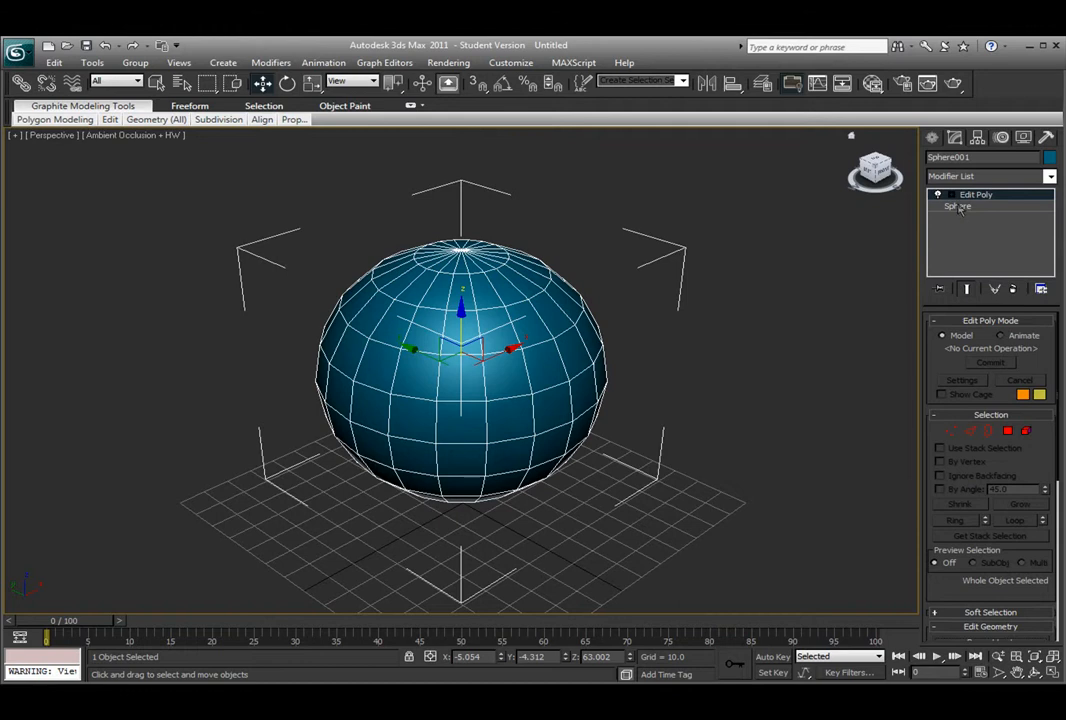
Expand the Edit Poly entry's sub-object levels in the stack, then remove the modifier.
click(952, 206)
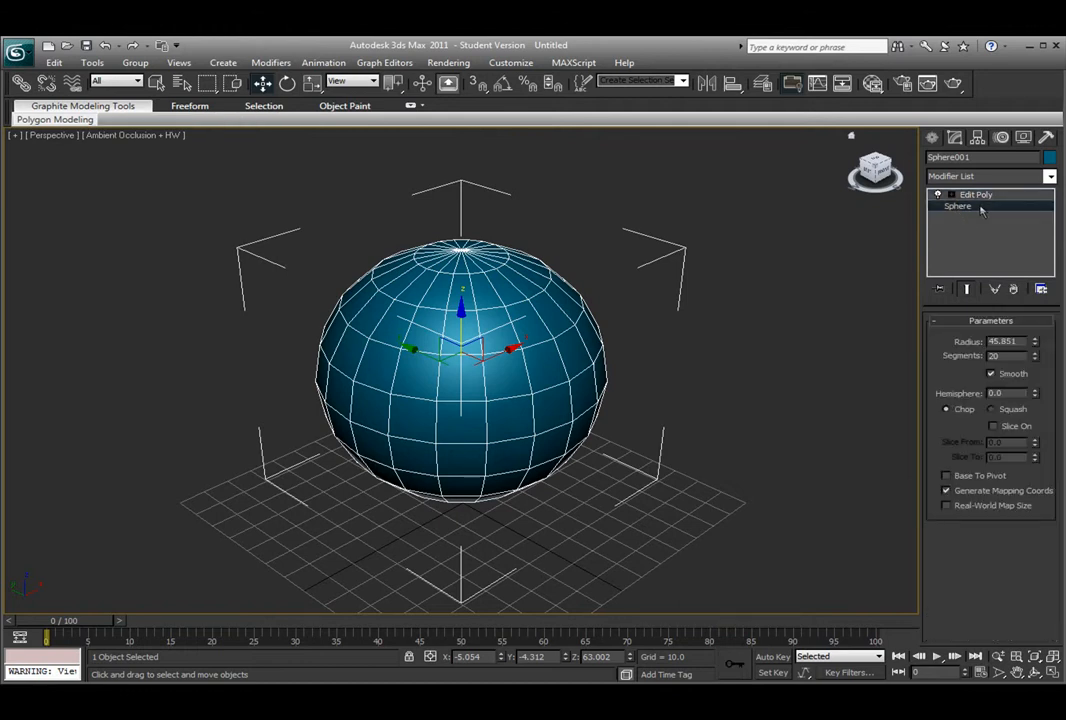
click(940, 194)
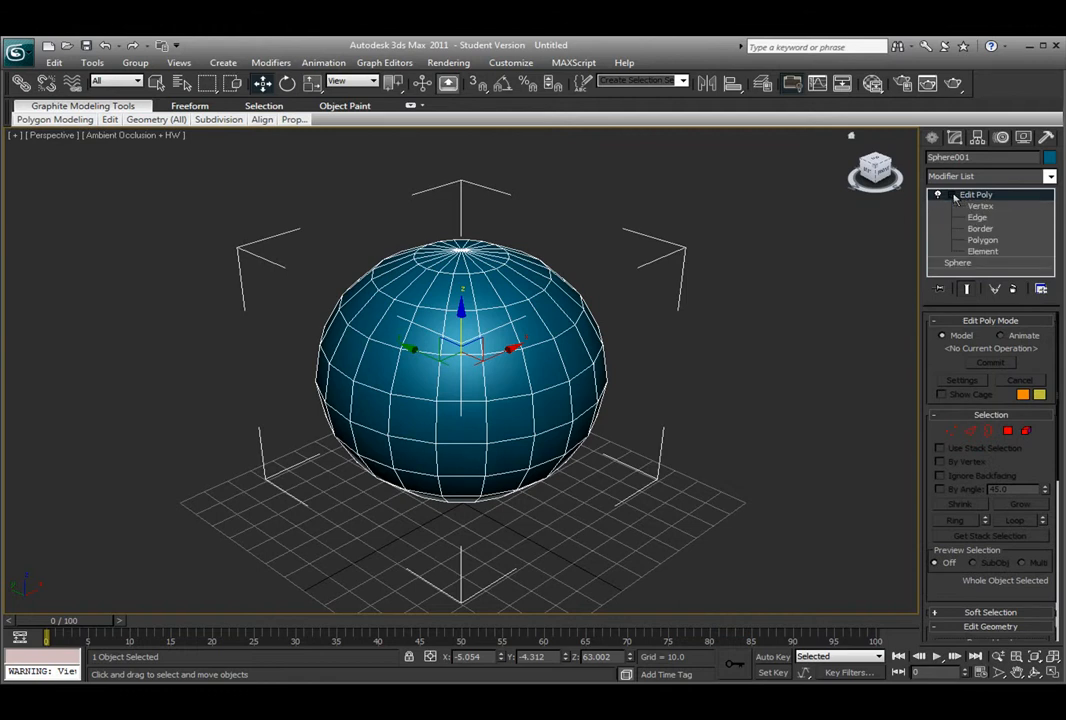
click(936, 194)
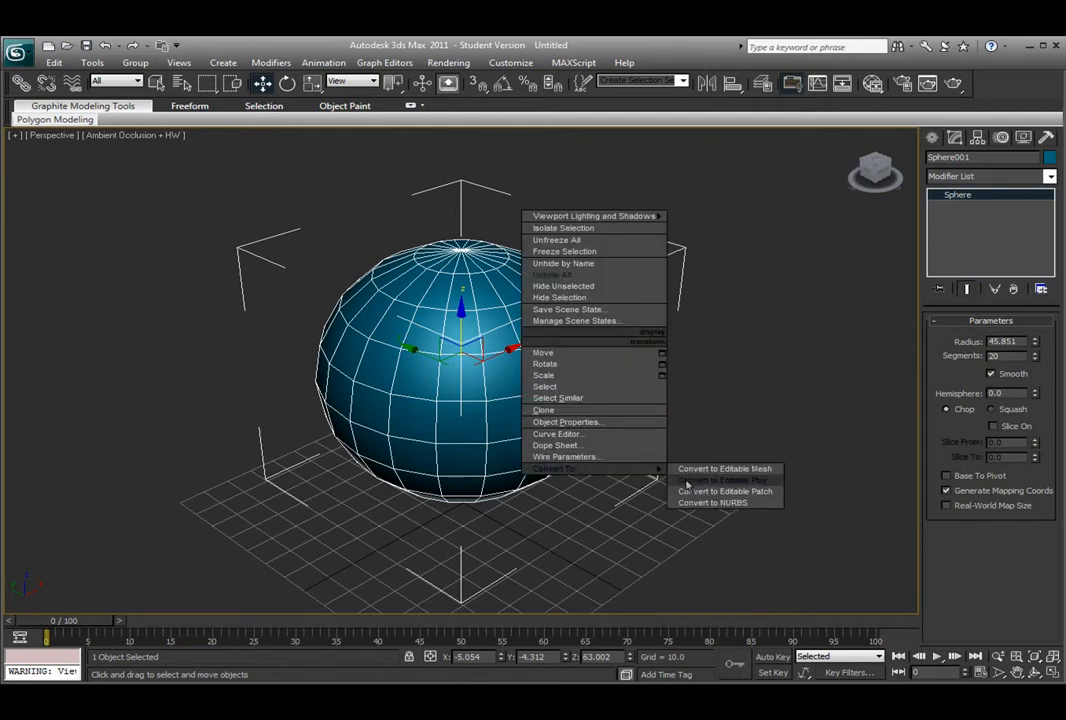
Convert the sphere to Editable Poly and expand its vertex, edge, border, polygon and element levels.
click(720, 480)
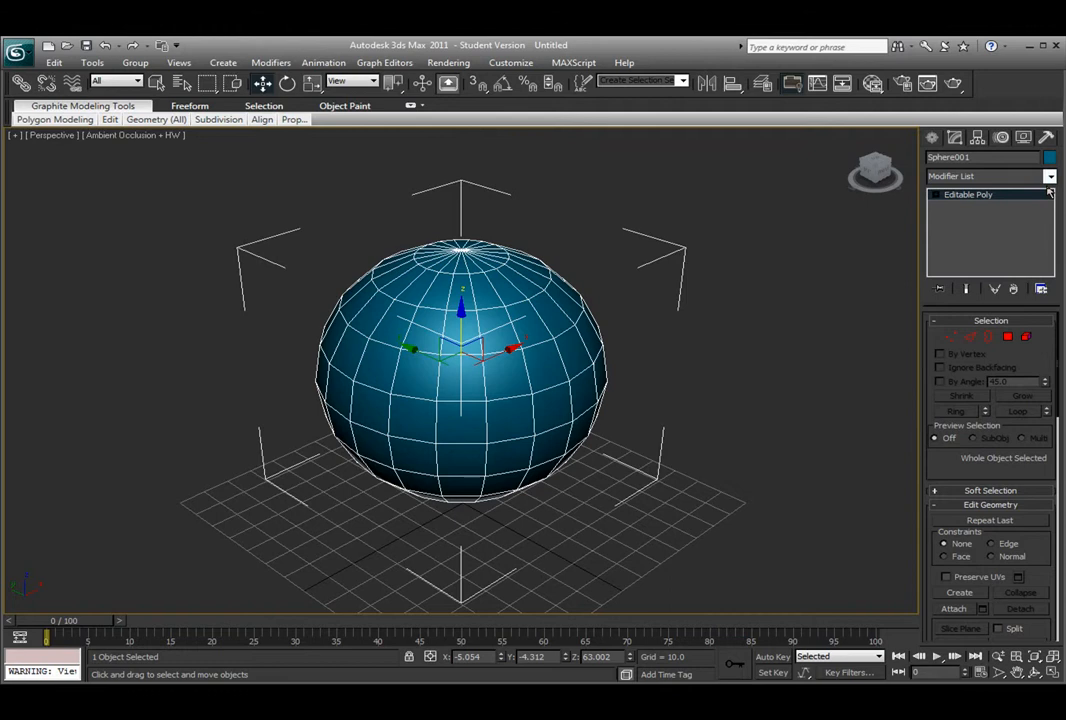
click(936, 194)
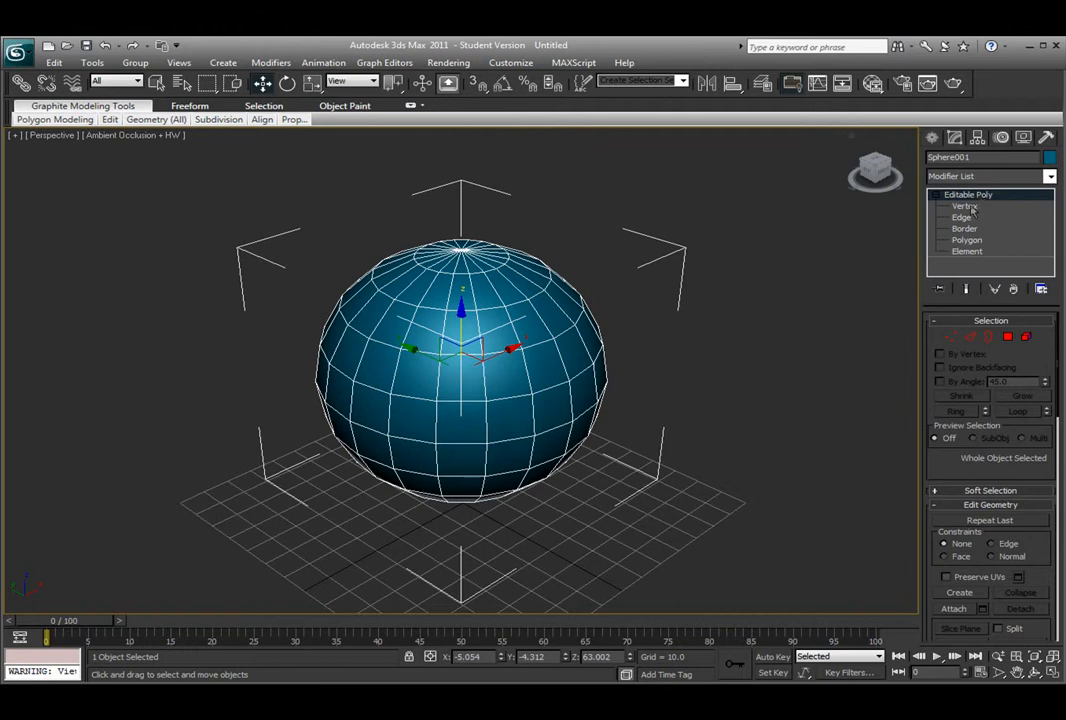
Enter edge, element, vertex and border levels in turn, ending at element level.
click(960, 216)
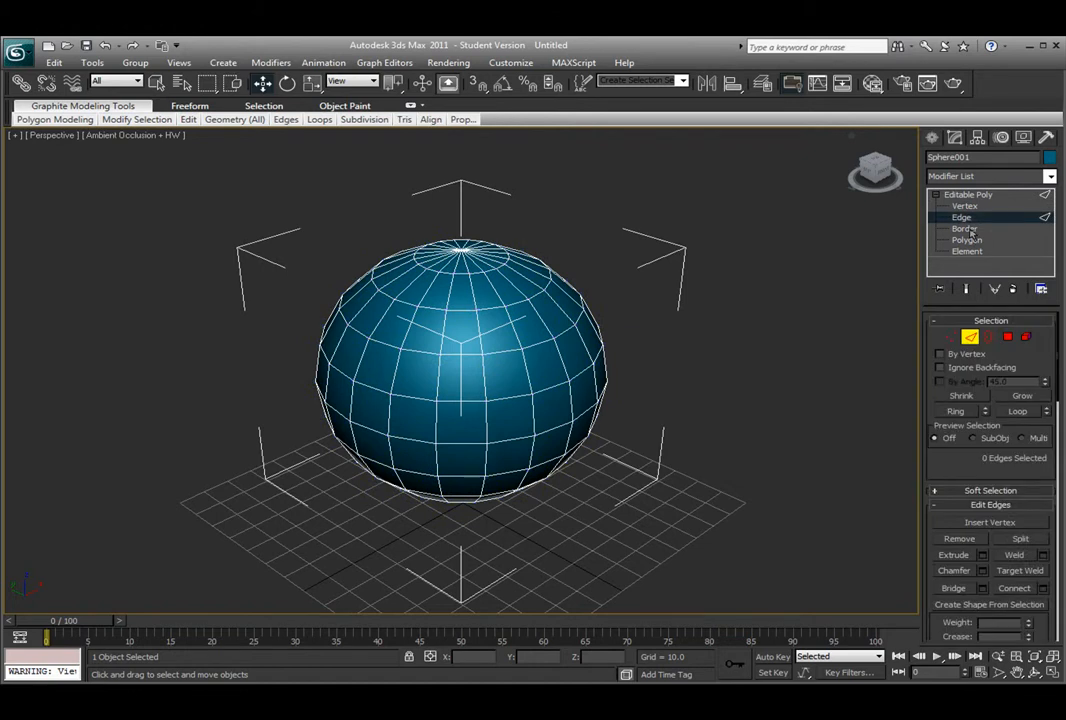
click(968, 240)
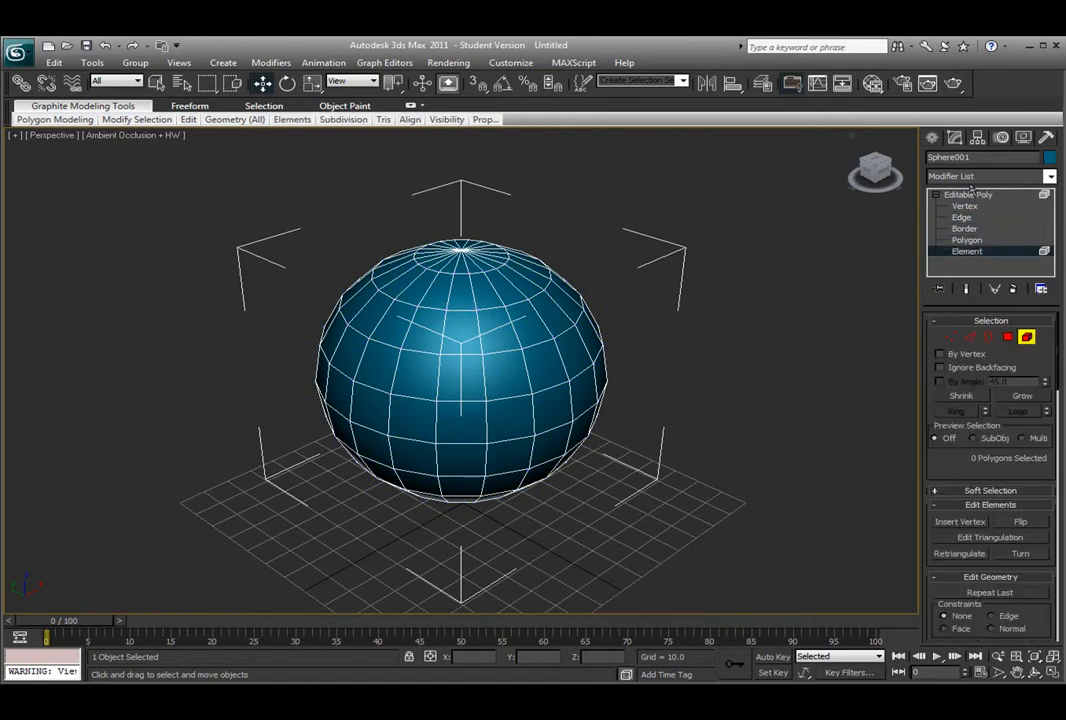
click(962, 216)
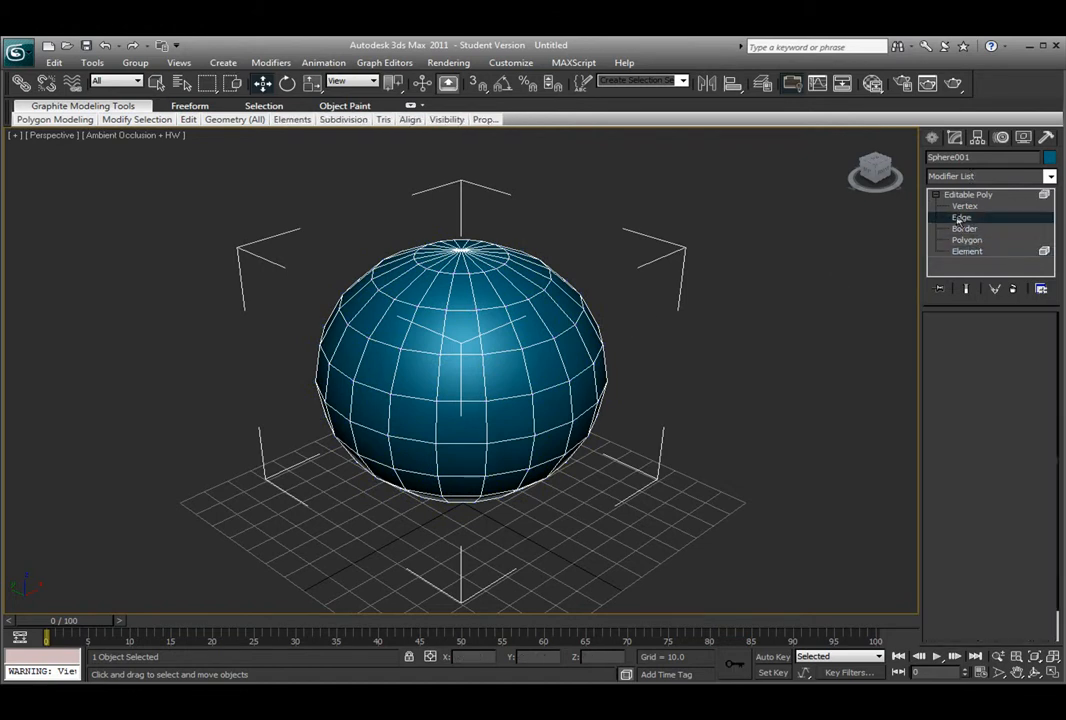
click(960, 216)
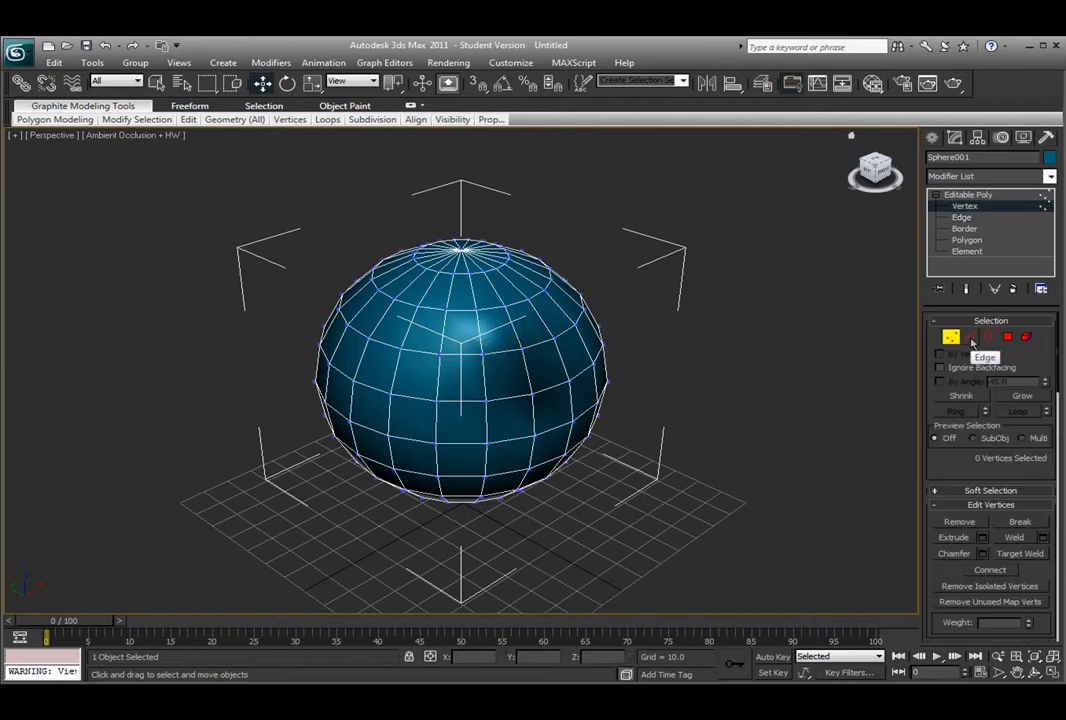
click(976, 336)
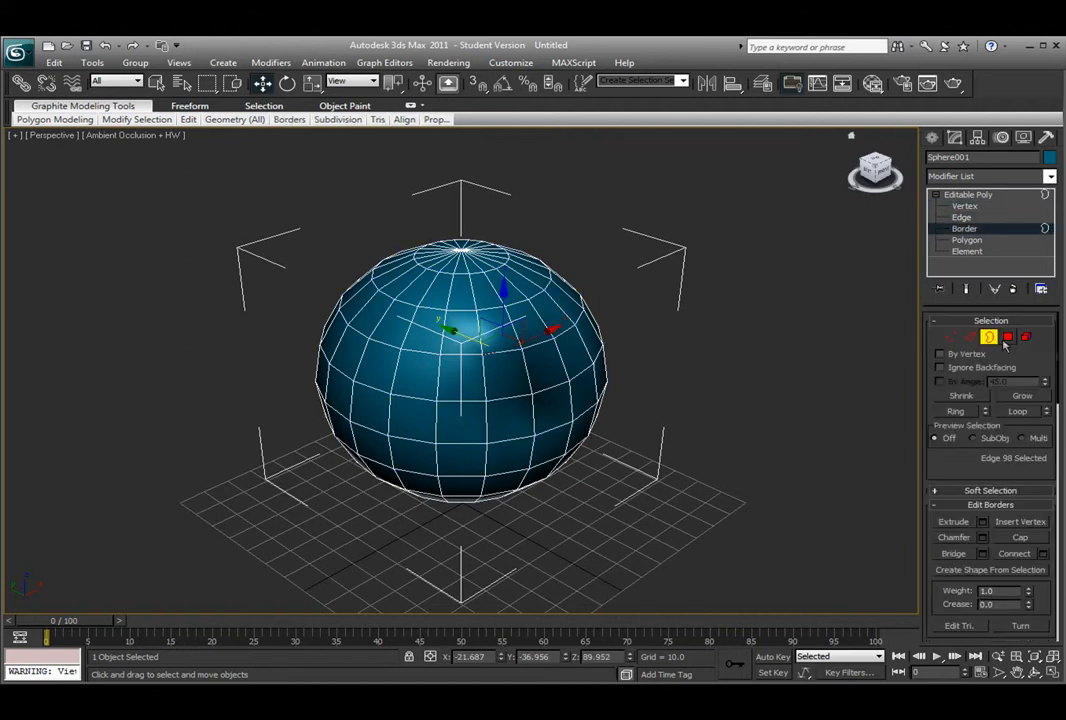
click(1036, 336)
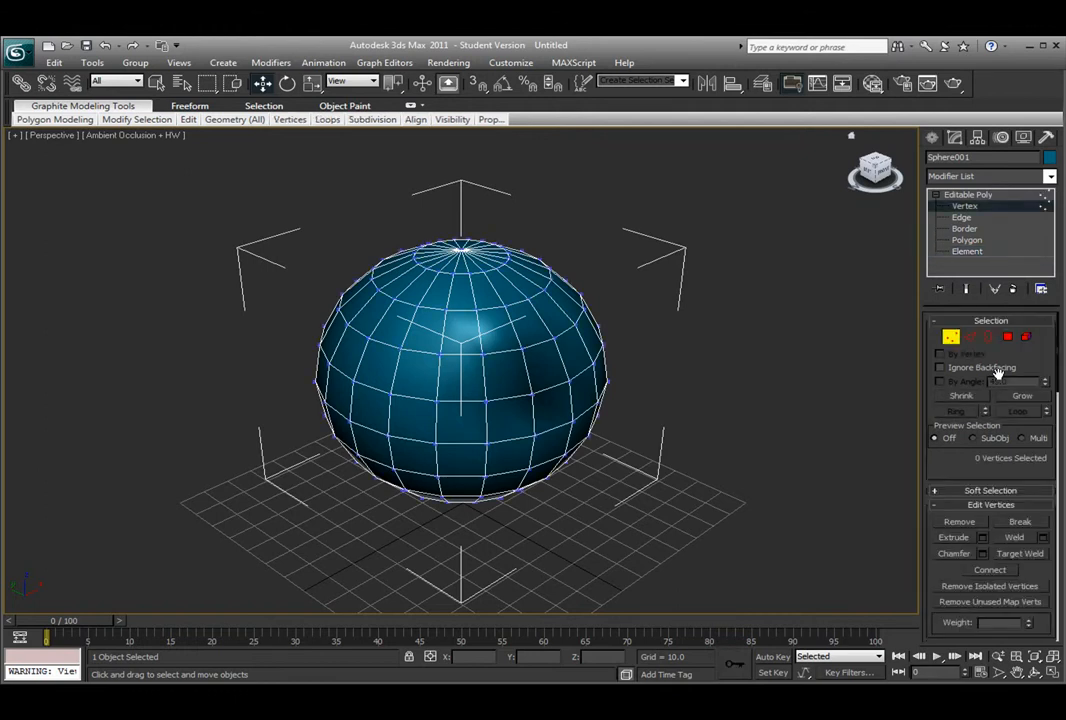
click(964, 228)
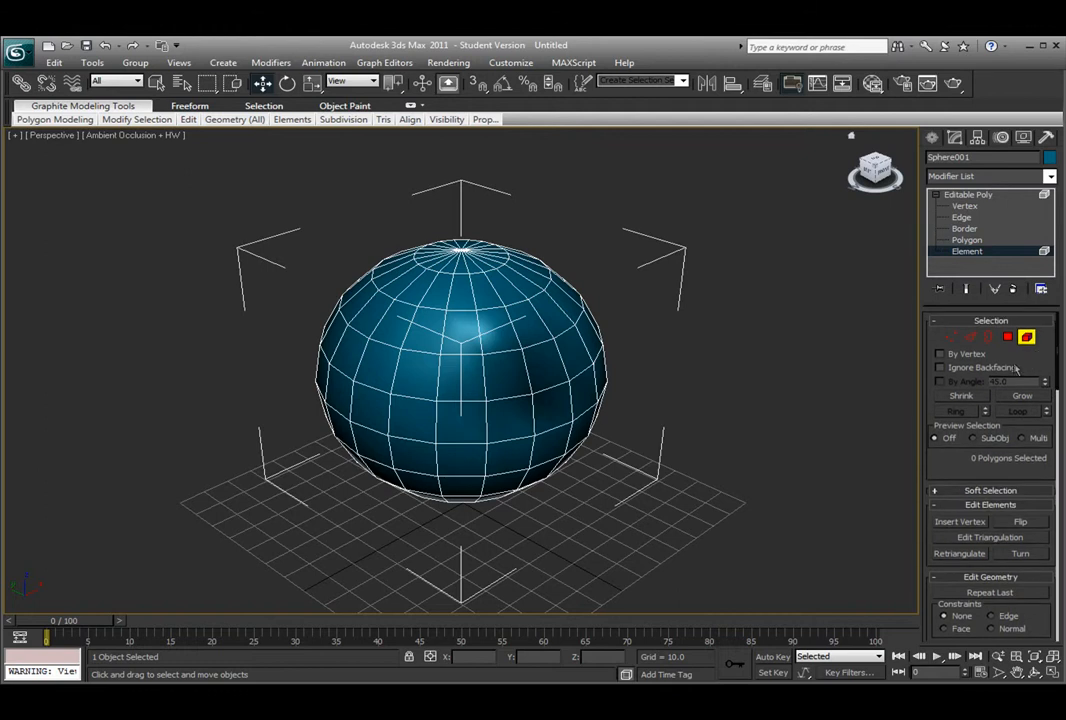
At vertex level, region-select front vertices with Ignore Backfacing on, then switch to polygon selection.
click(950, 336)
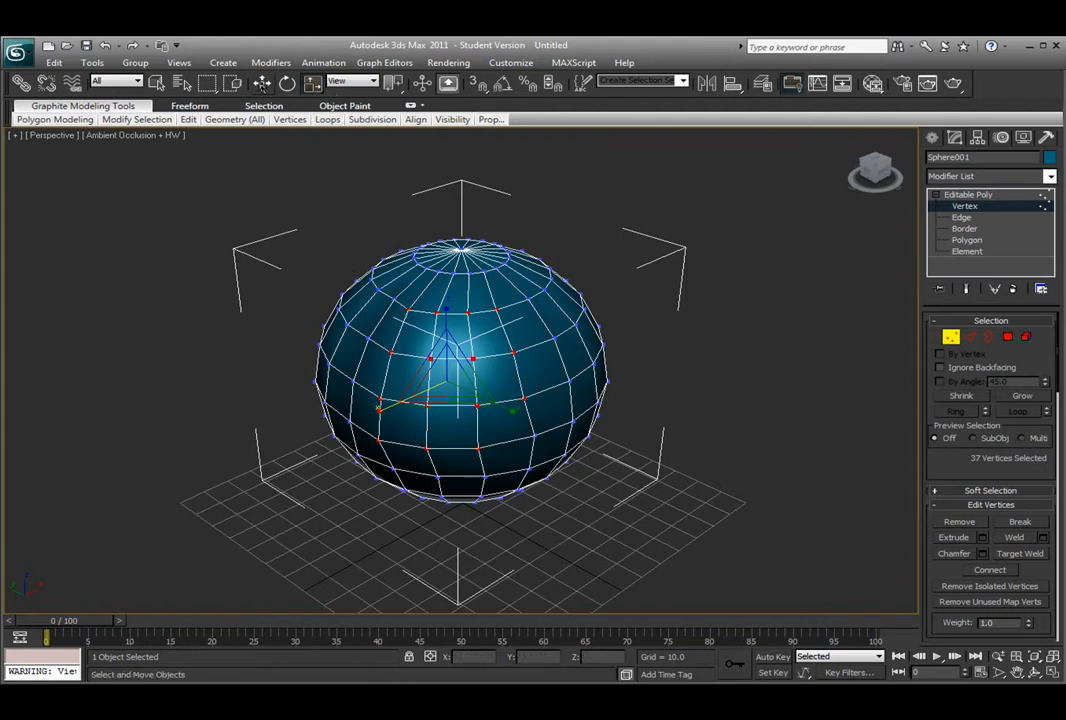
mouse_move(312, 84)
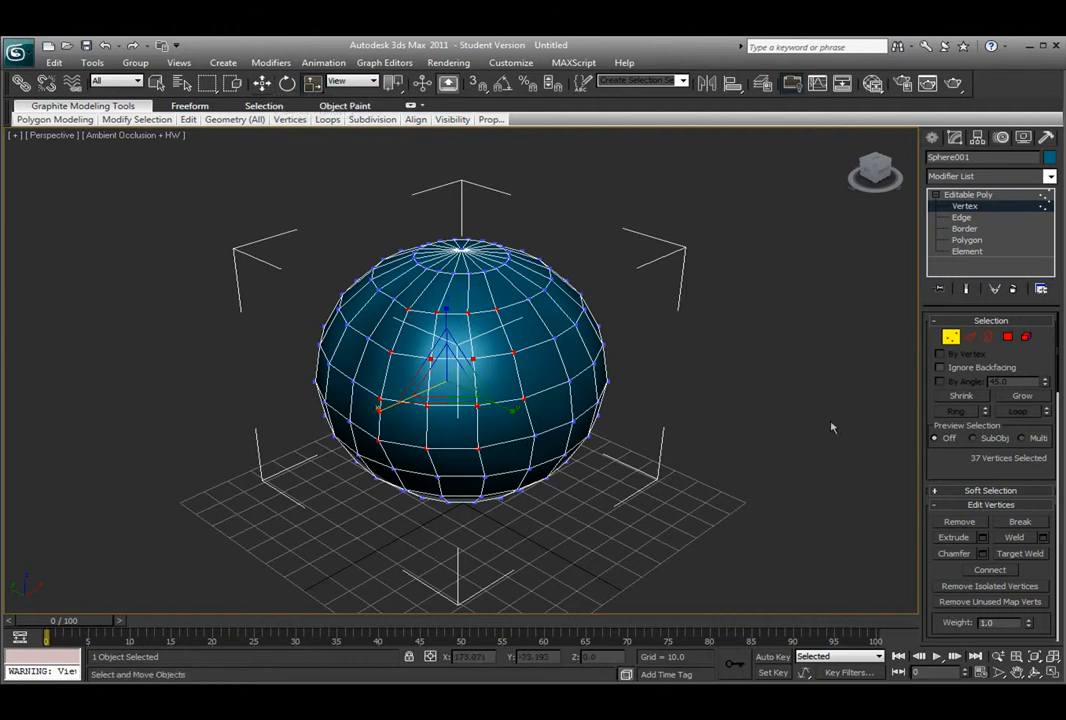
click(528, 452)
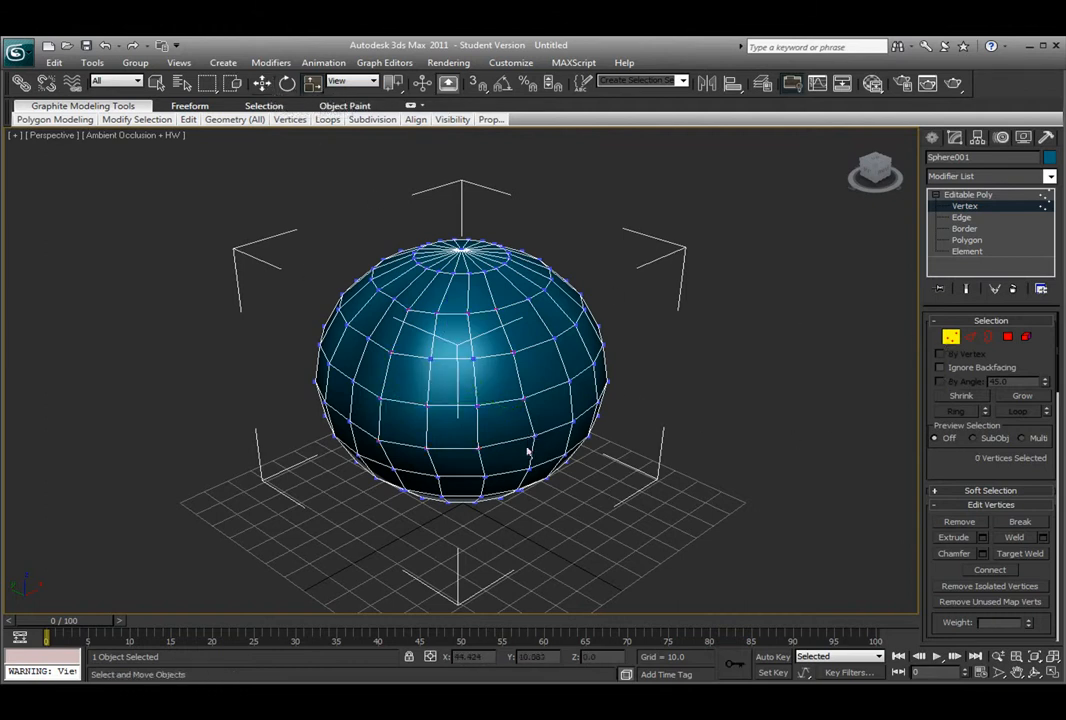
drag(380, 300, 536, 456)
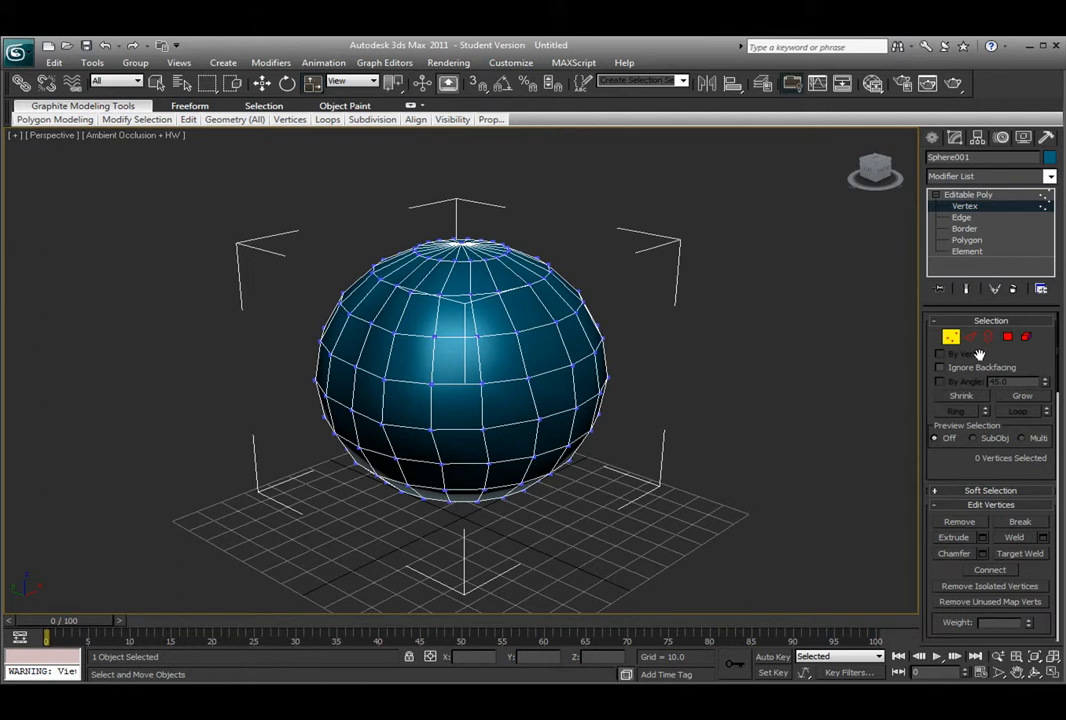
click(940, 368)
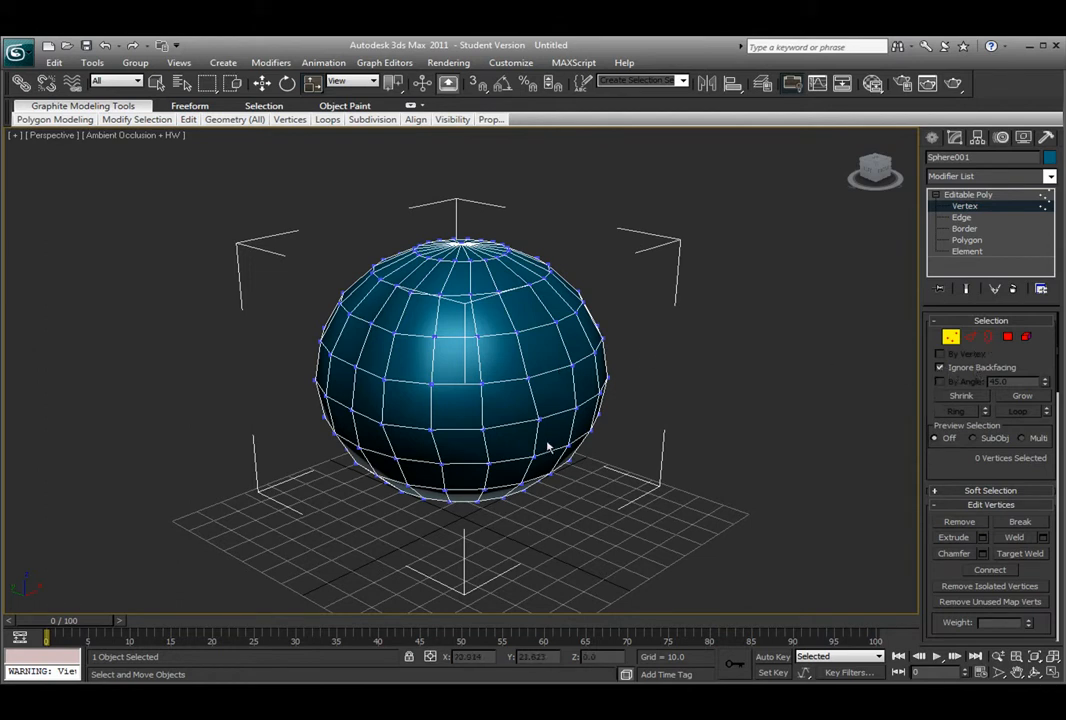
mouse_move(390, 290)
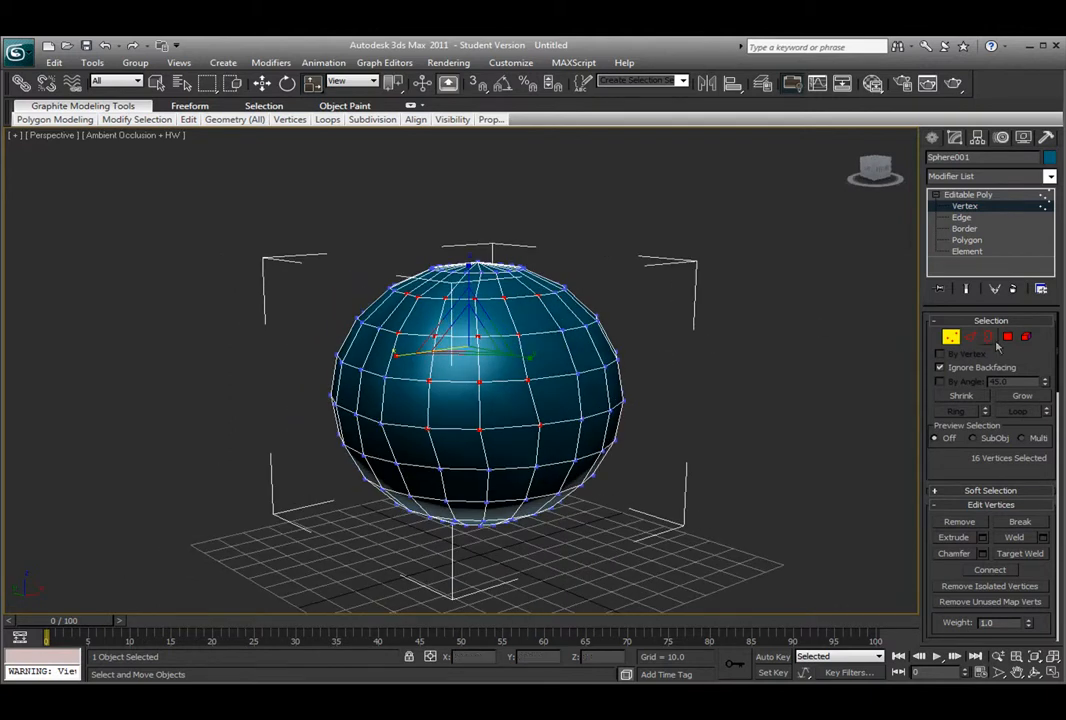
click(620, 430)
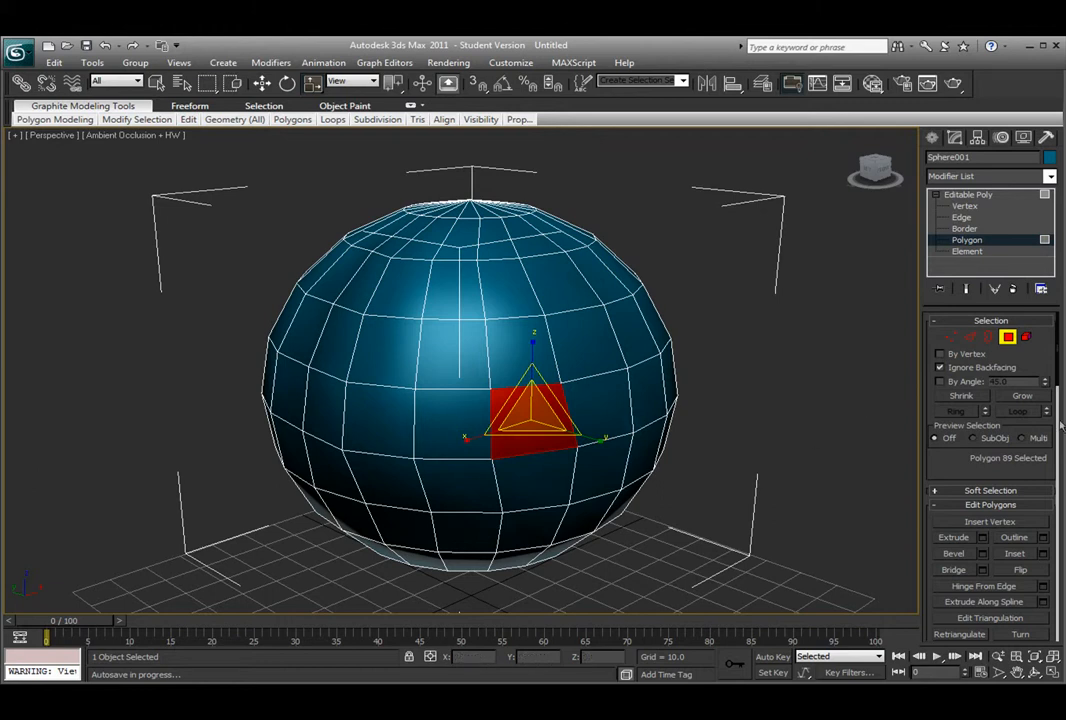
Grow the polygon selection twice across the sphere, shrink it back, and reselect one front polygon.
click(1020, 396)
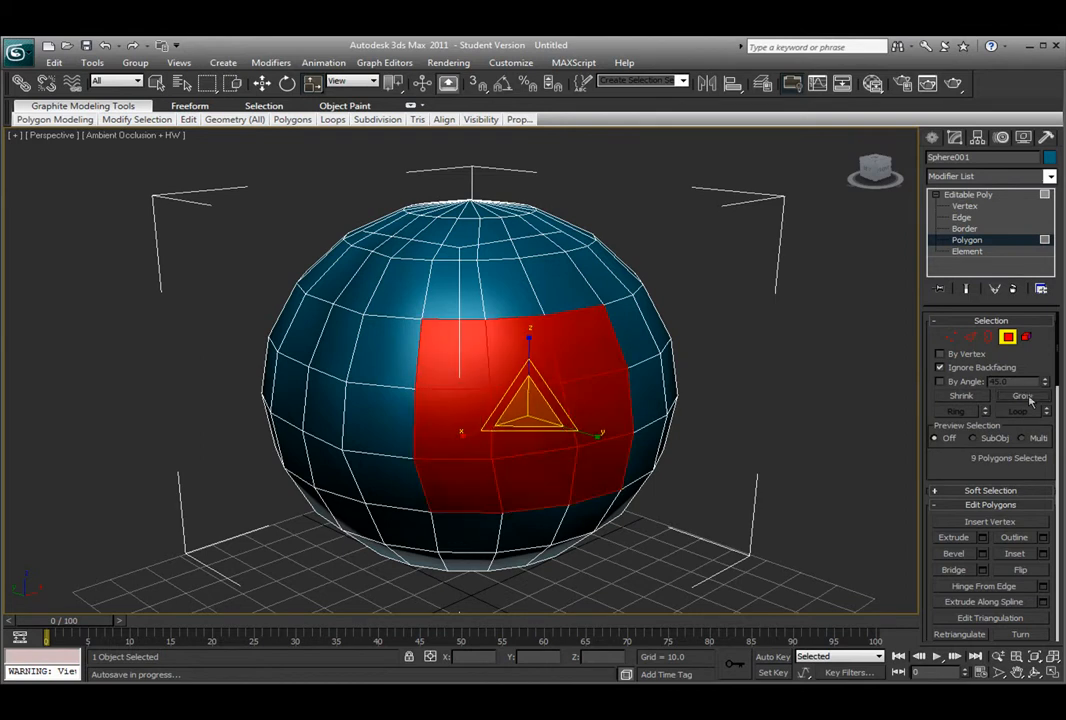
click(1022, 396)
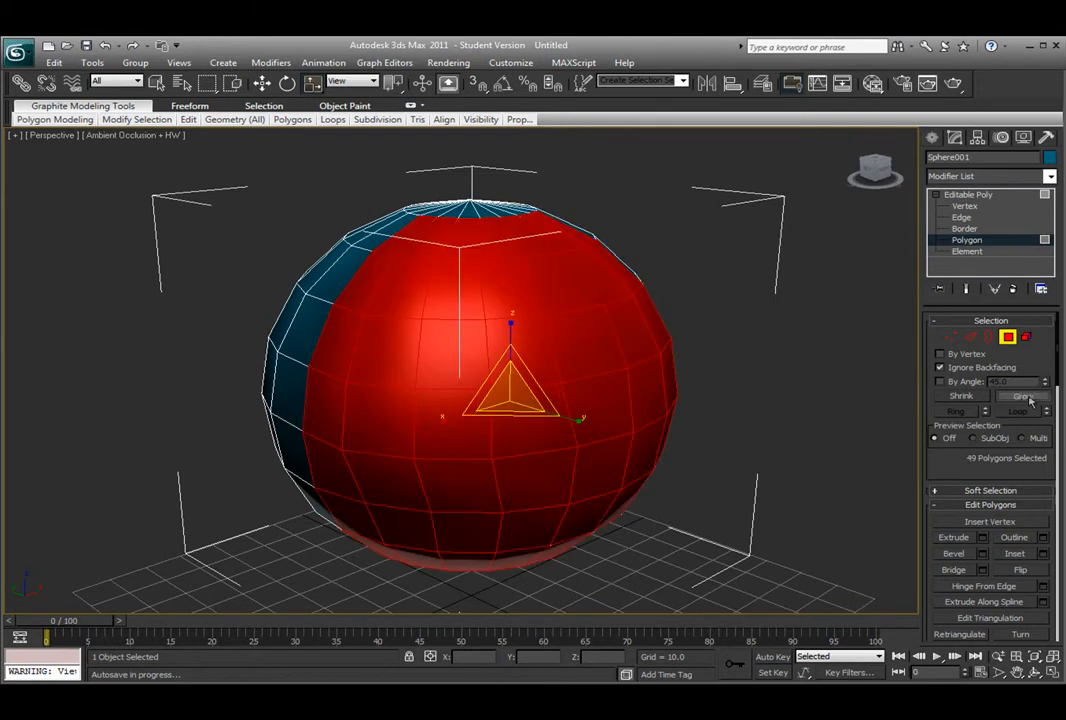
click(1024, 396)
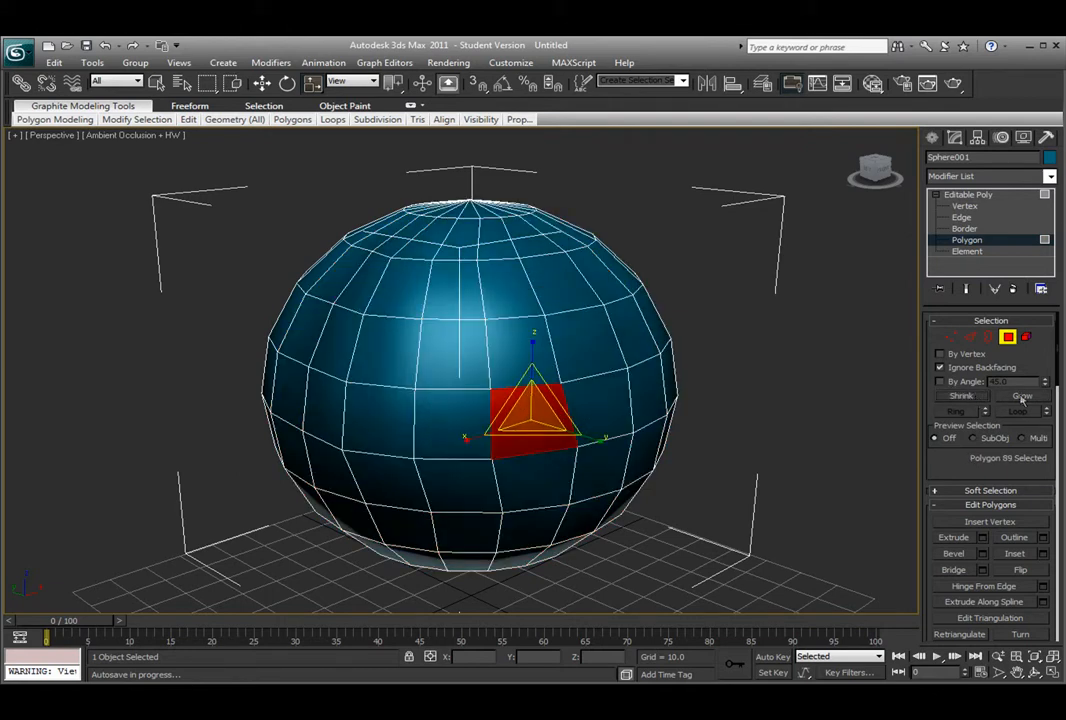
click(1020, 396)
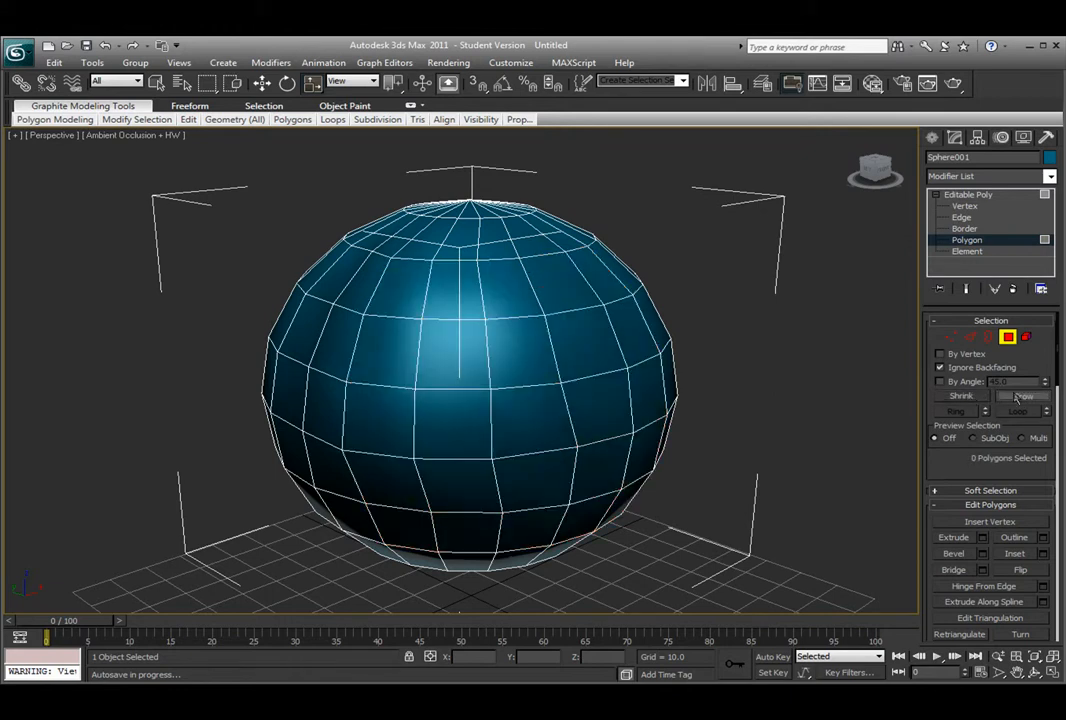
click(516, 430)
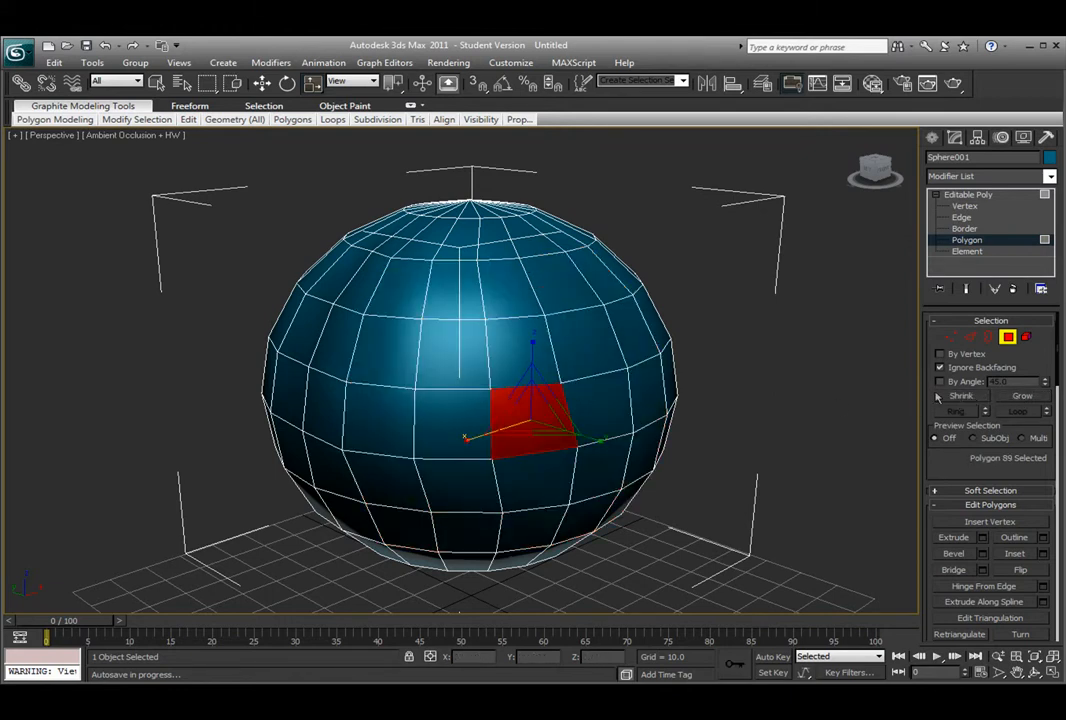
mouse_move(948, 336)
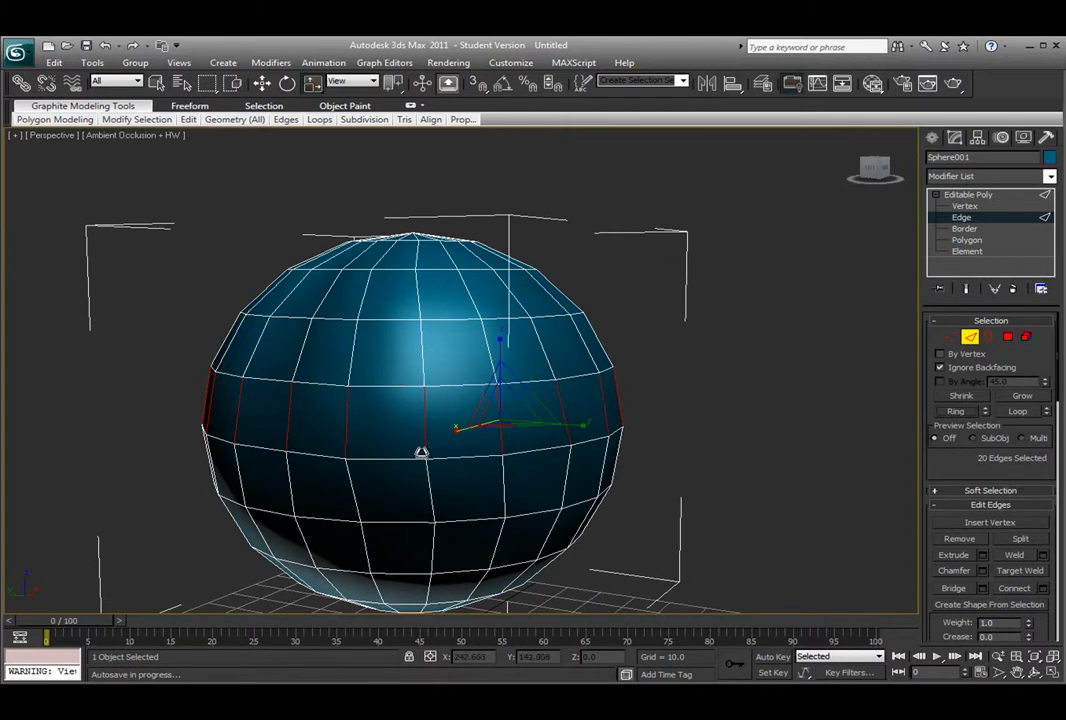
Extend a selected edge into a full loop around the sphere's middle using Loop.
drag(420, 450, 520, 456)
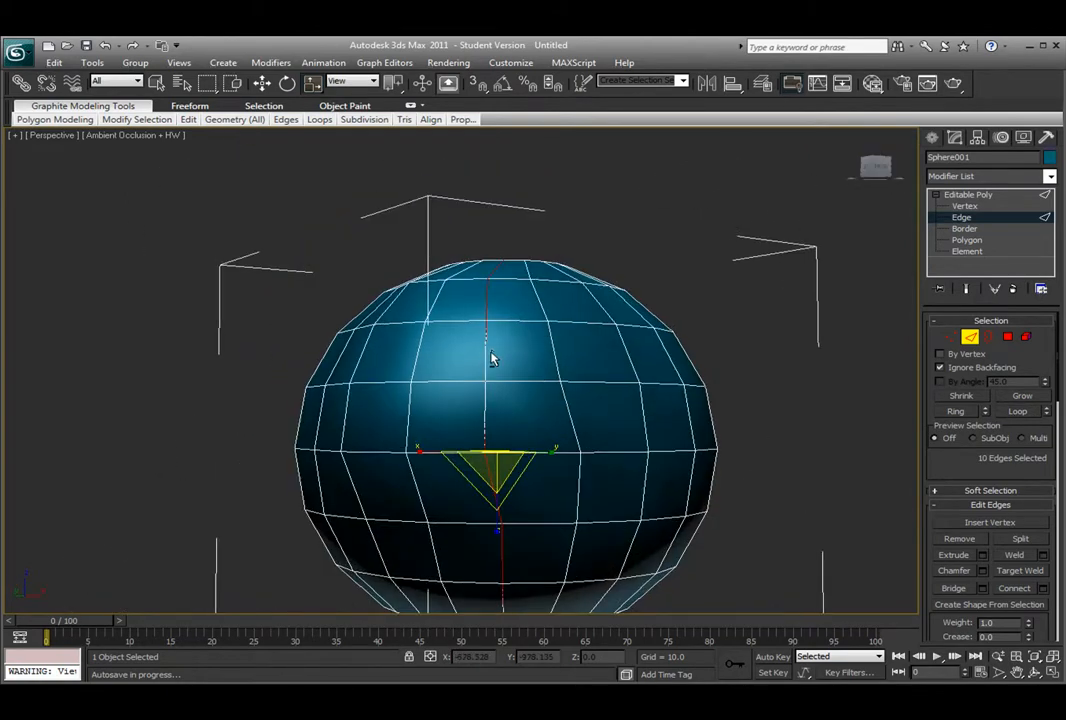
drag(490, 358, 480, 448)
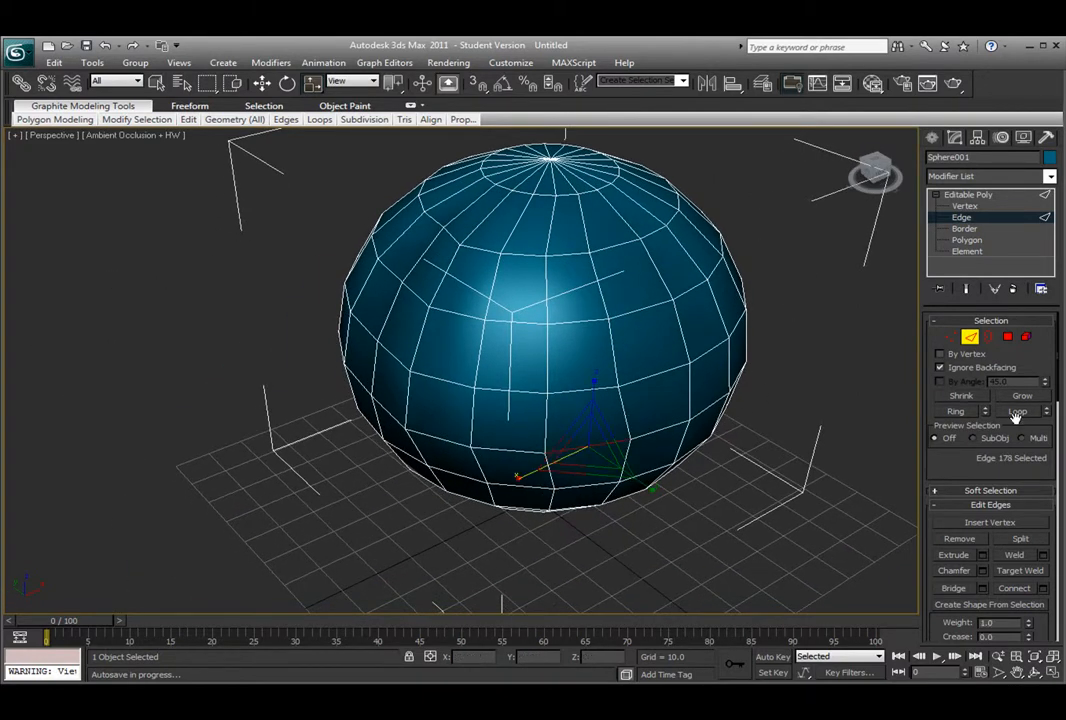
click(1014, 412)
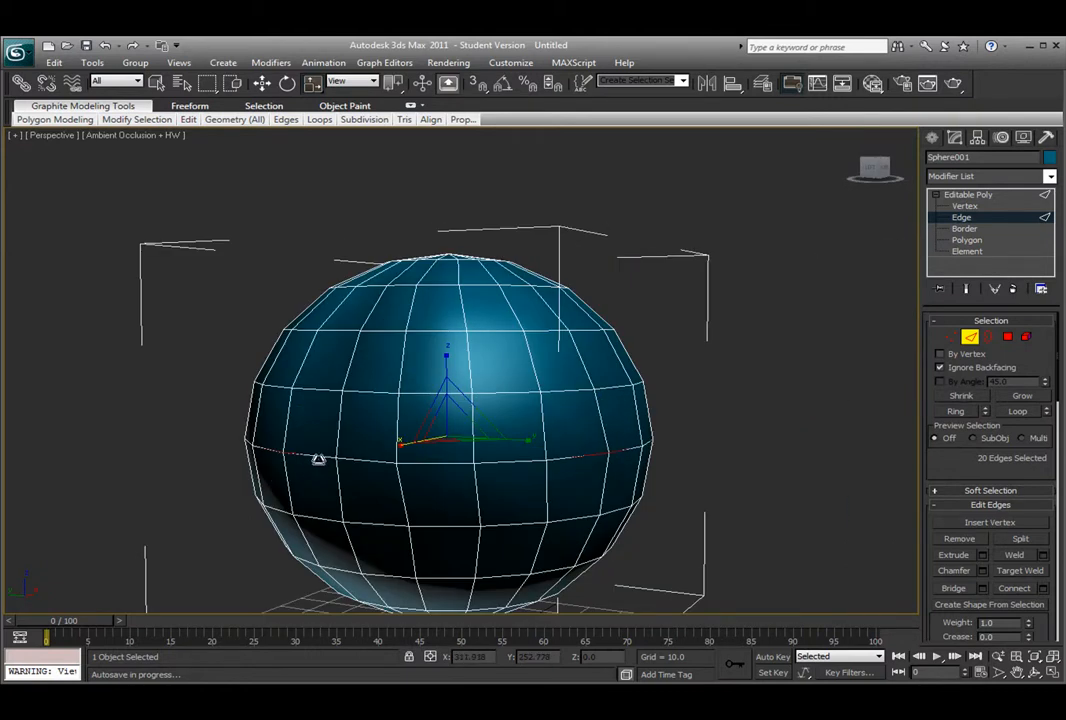
mouse_move(352, 444)
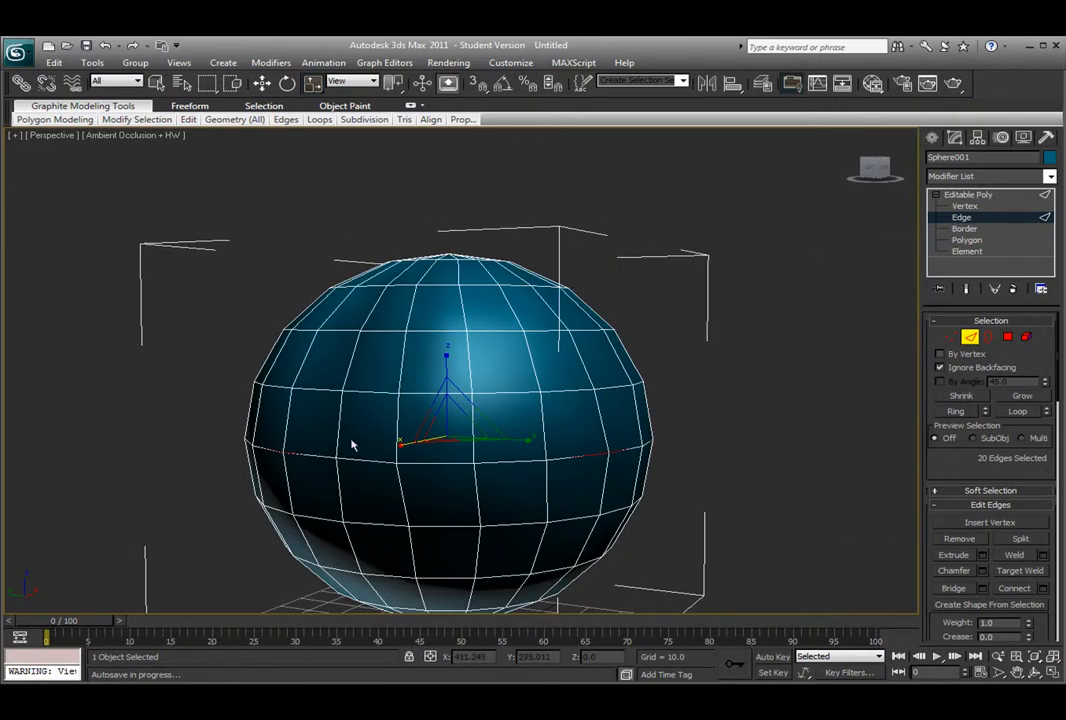
click(822, 448)
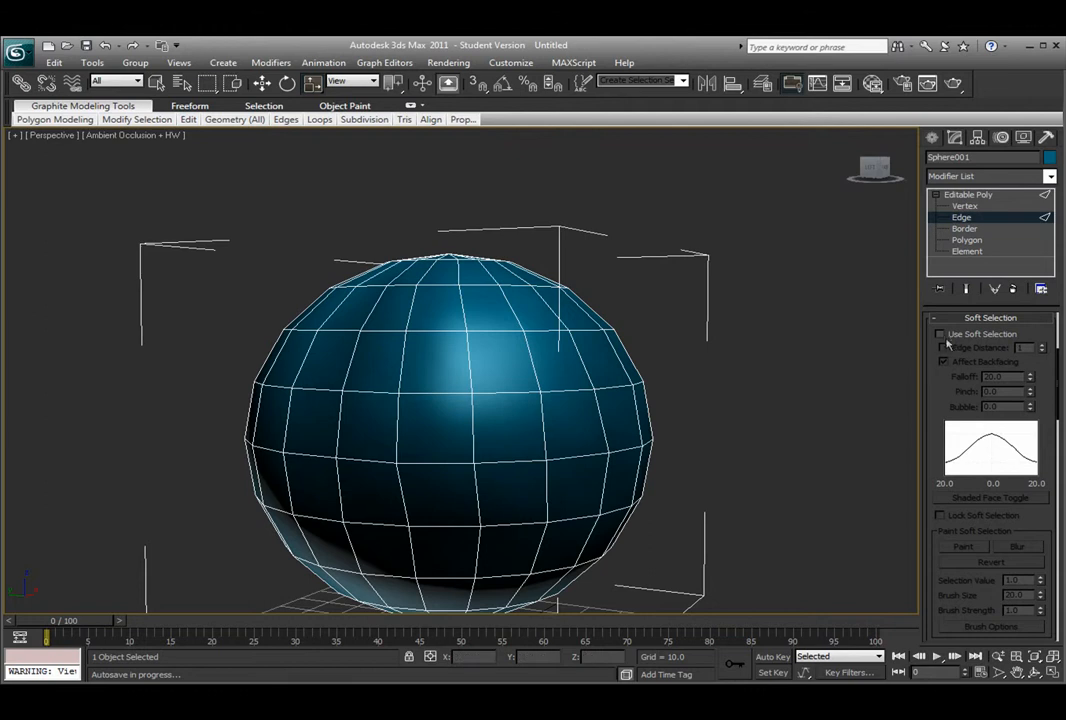
Switch to vertex level and turn on Use Soft Selection.
click(942, 344)
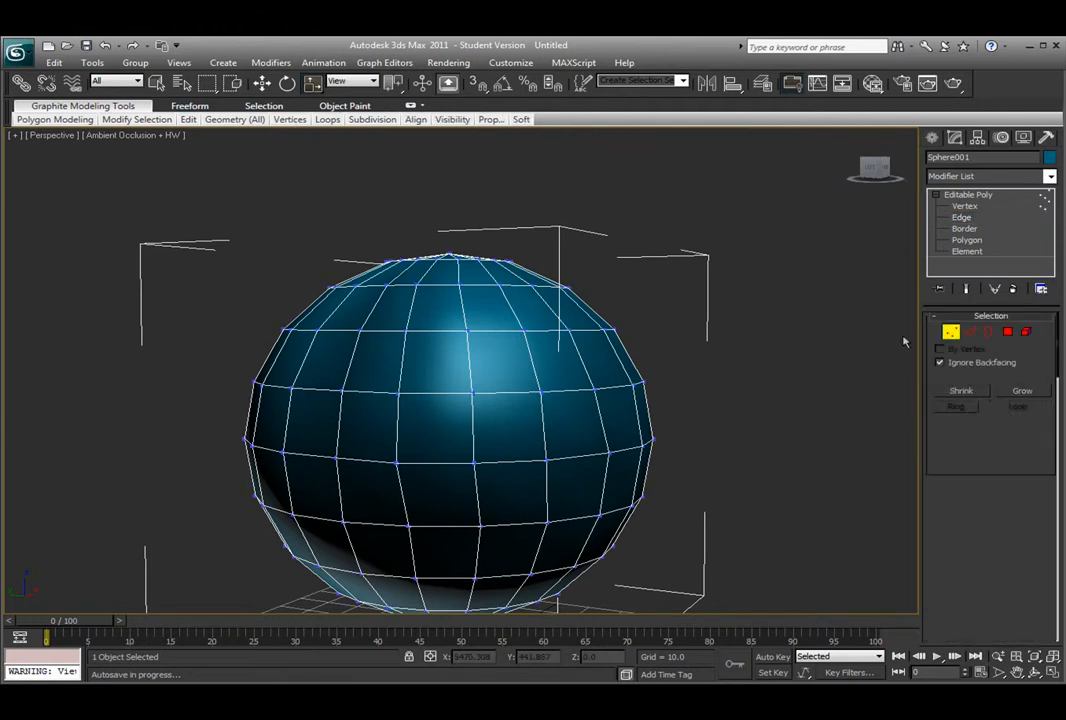
click(964, 206)
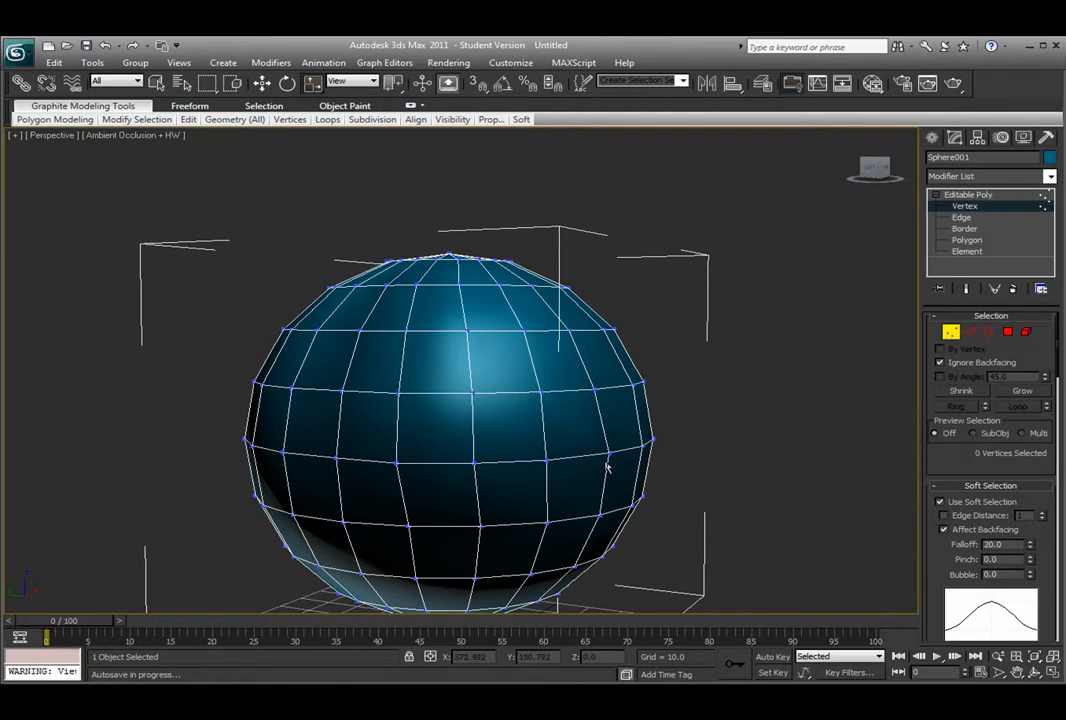
Select a middle vertex and widen the soft selection falloff to 50.
click(544, 458)
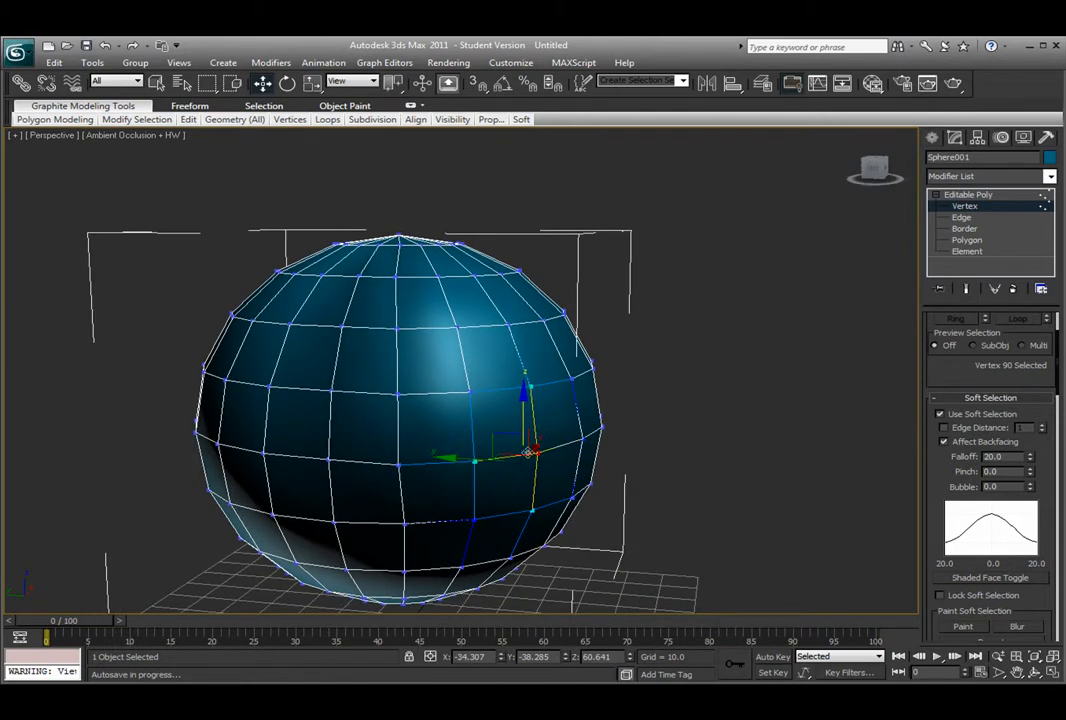
drag(530, 456, 684, 460)
text(50)
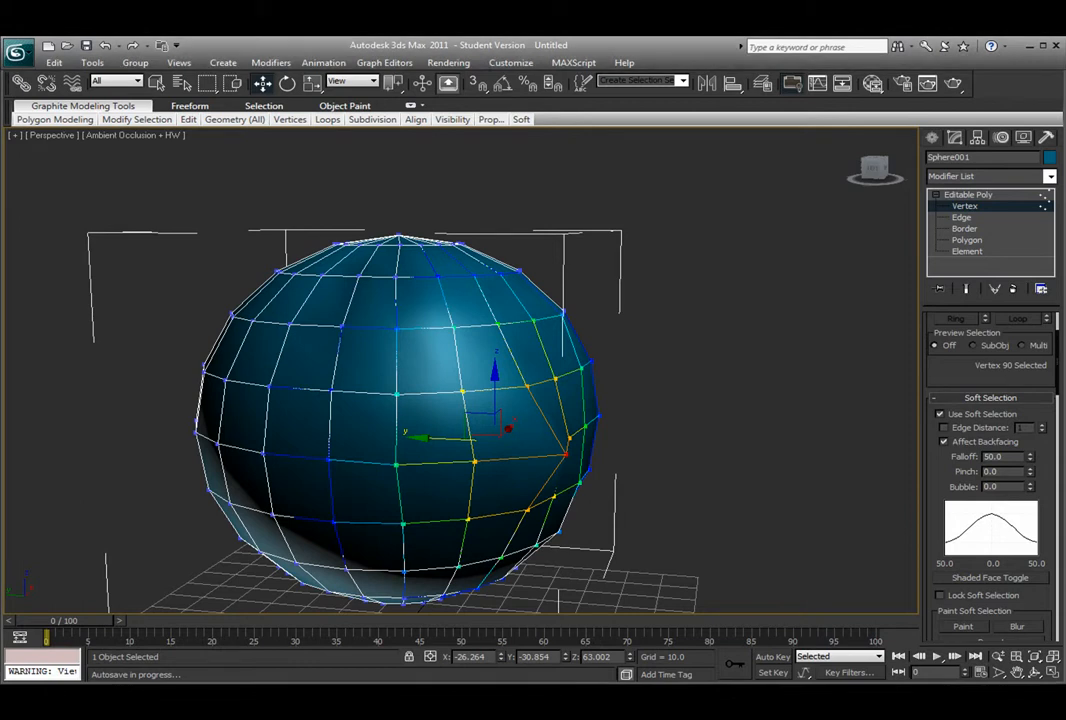
mouse_move(556, 456)
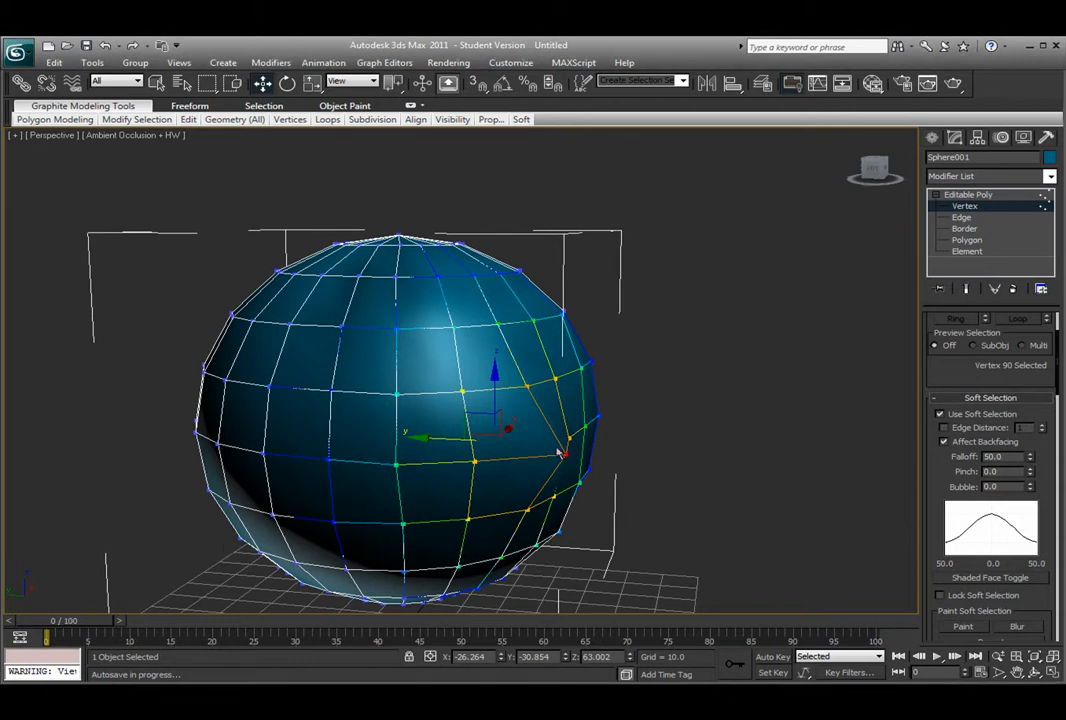